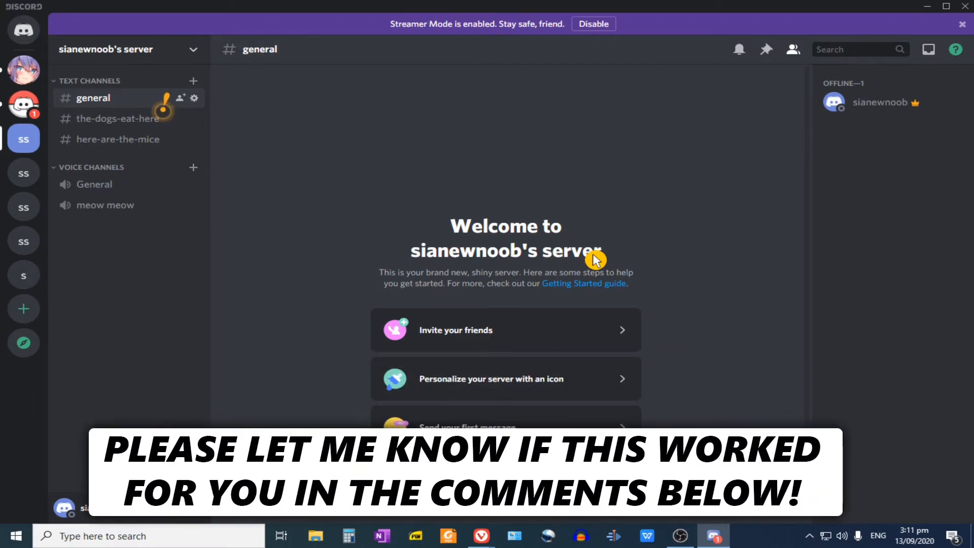
mouse_move(593, 259)
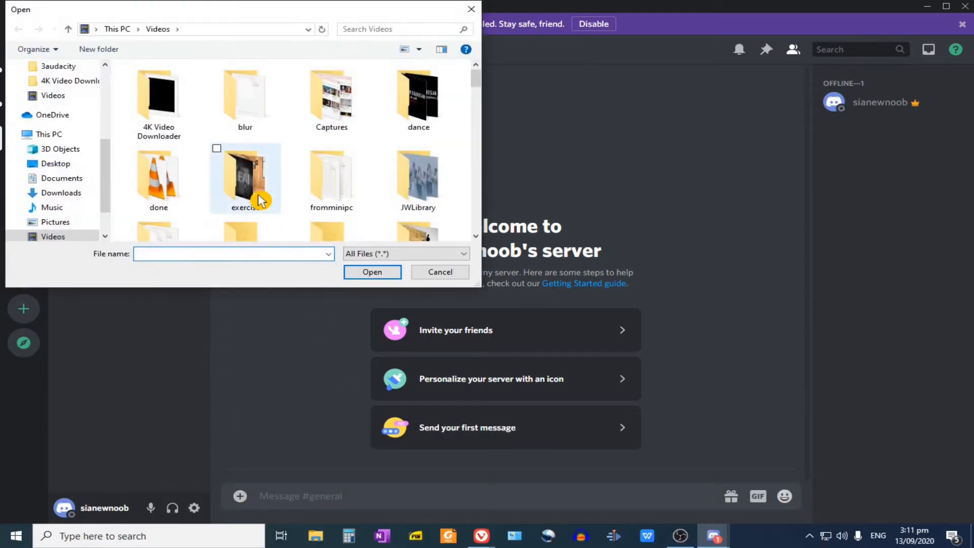
Switch to the Vivaldi browser window showing the Imgur home page
scroll(down, 3)
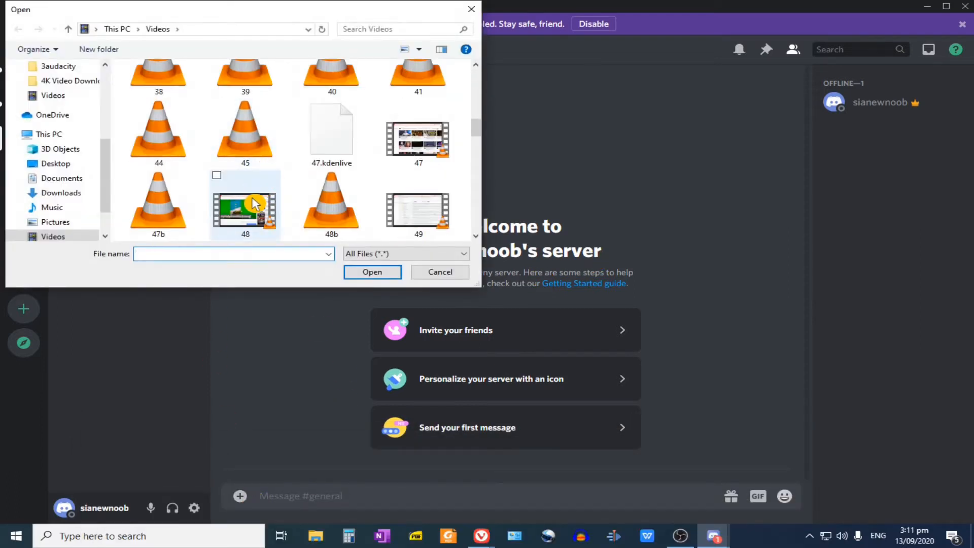
click(371, 271)
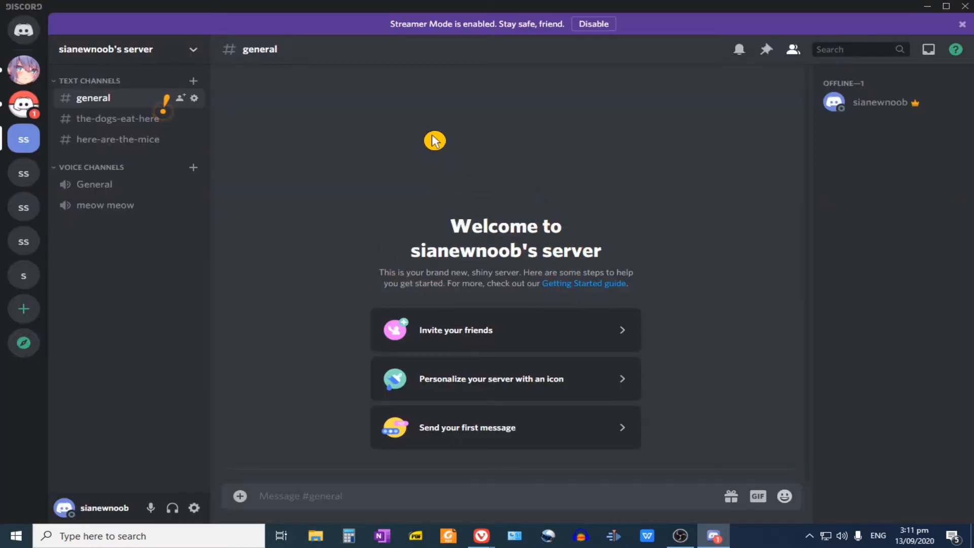
mouse_move(474, 242)
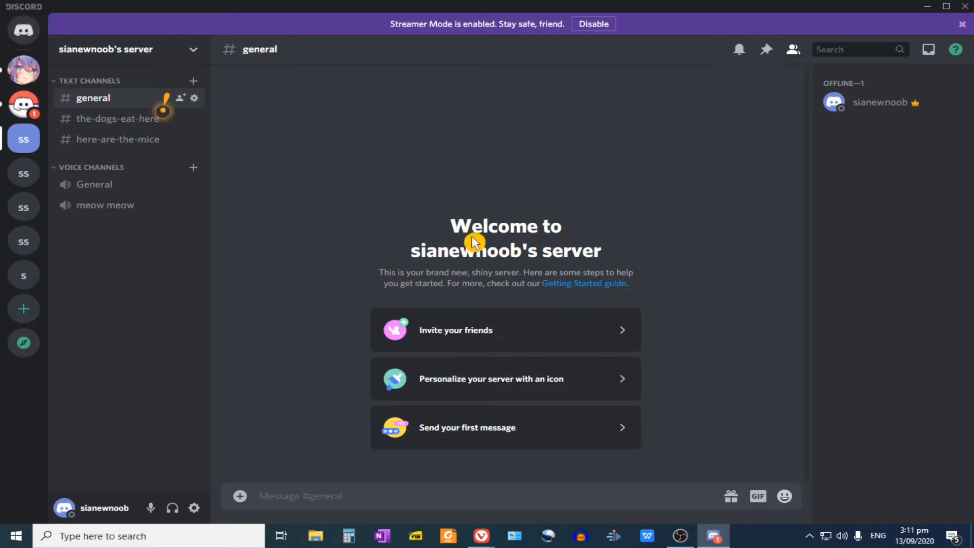
mouse_move(481, 535)
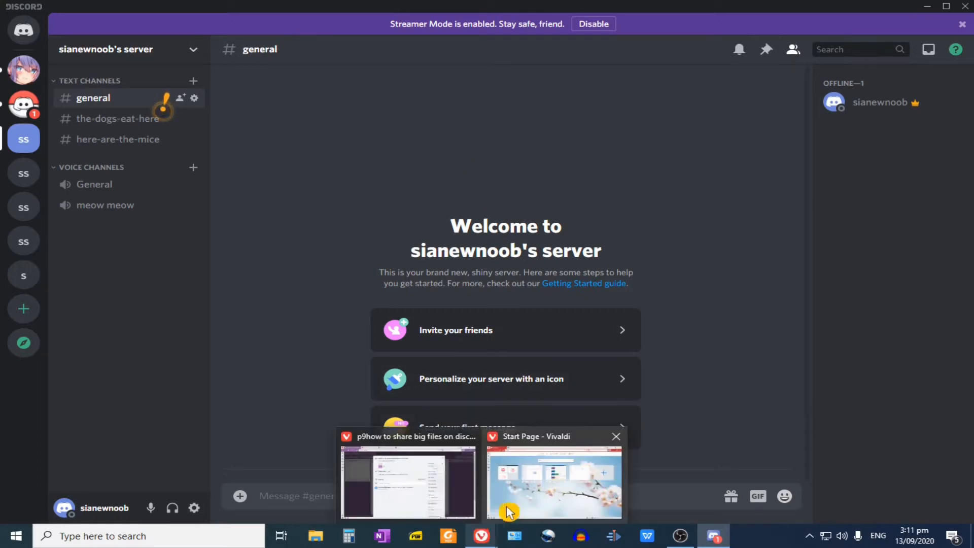
click(551, 483)
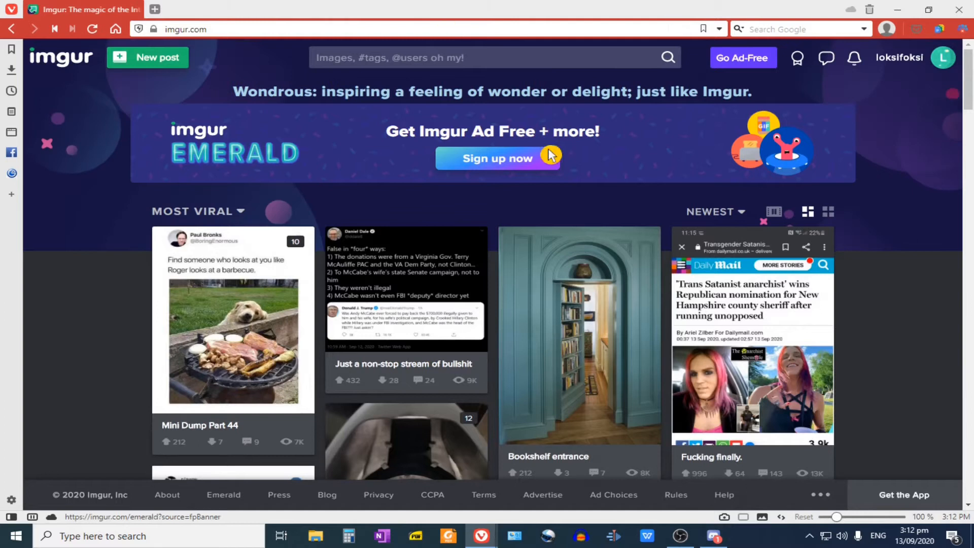
mouse_move(931, 61)
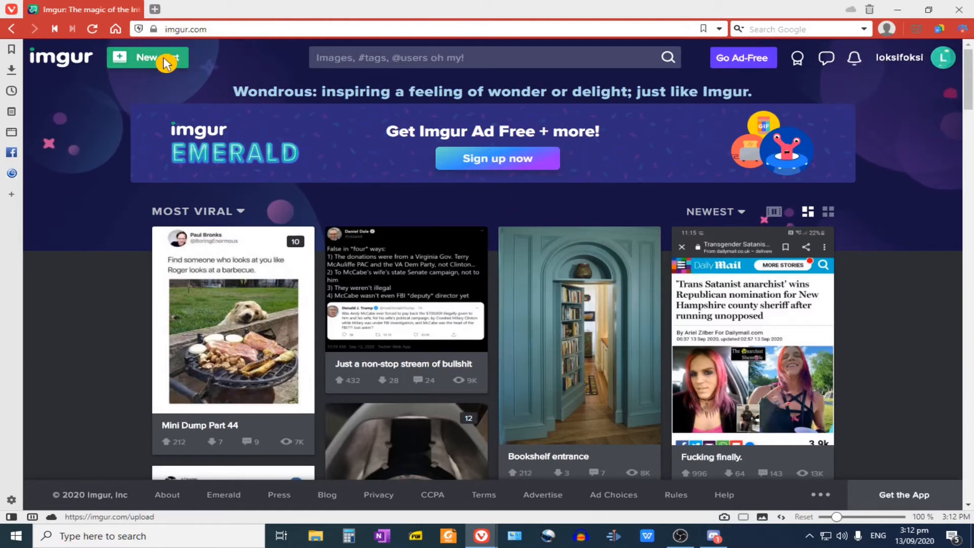
Start a new post and choose the video 0hihihi from the Videos folder
click(147, 57)
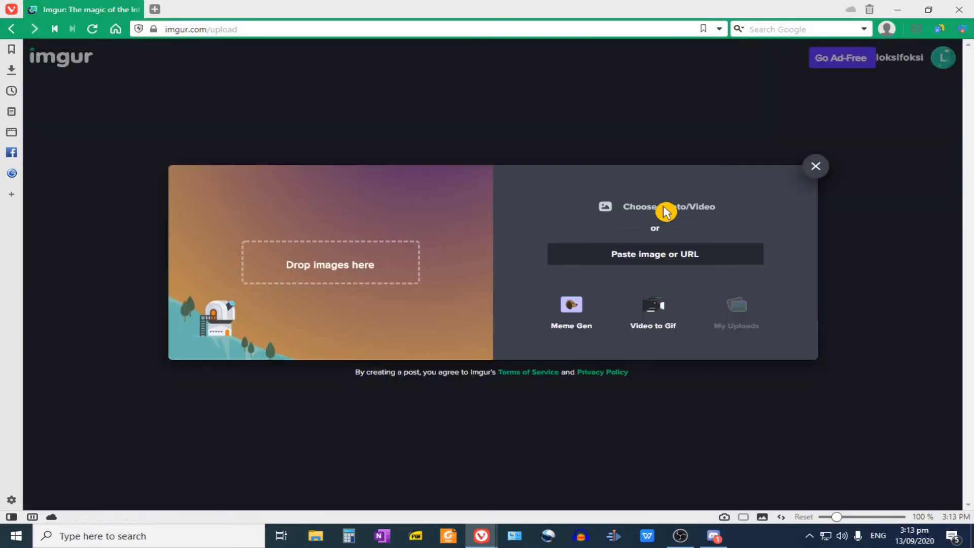
click(668, 206)
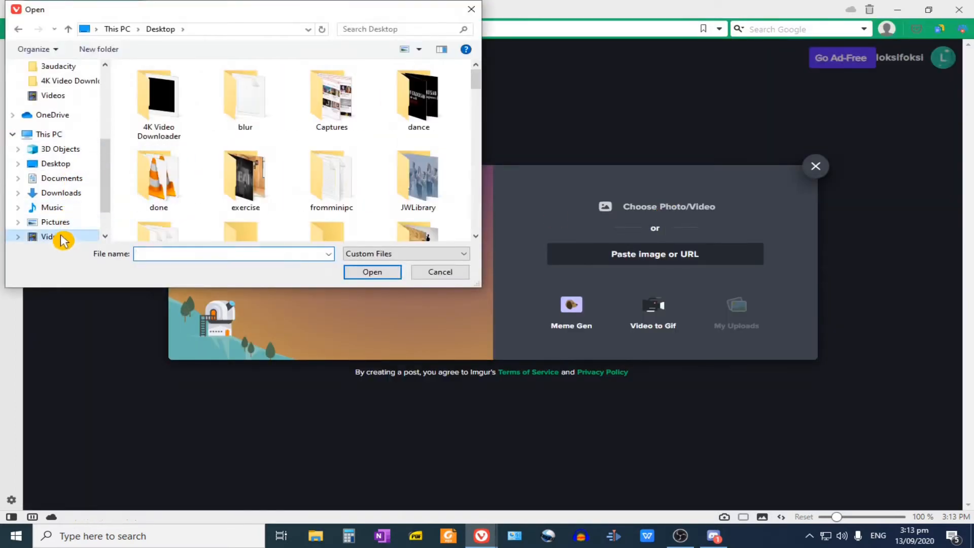
click(158, 199)
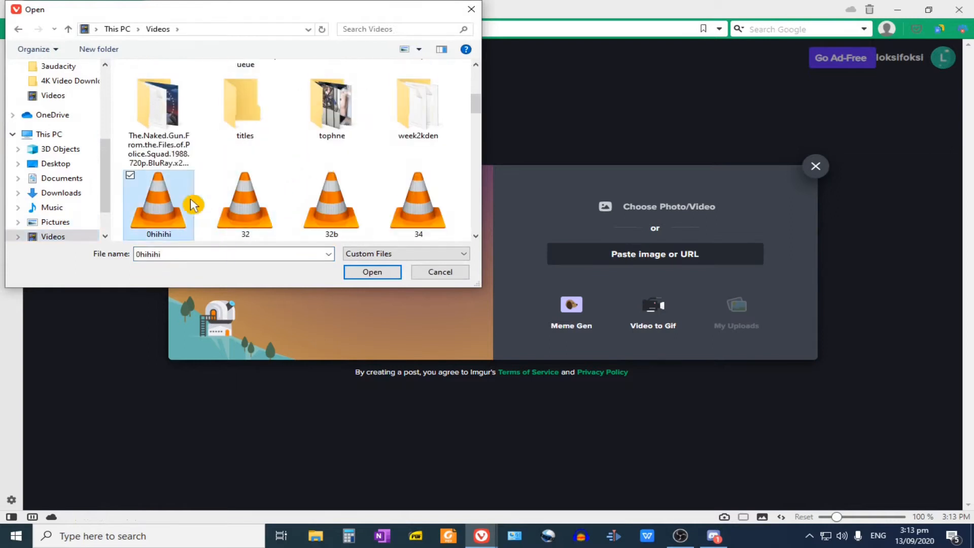
click(371, 272)
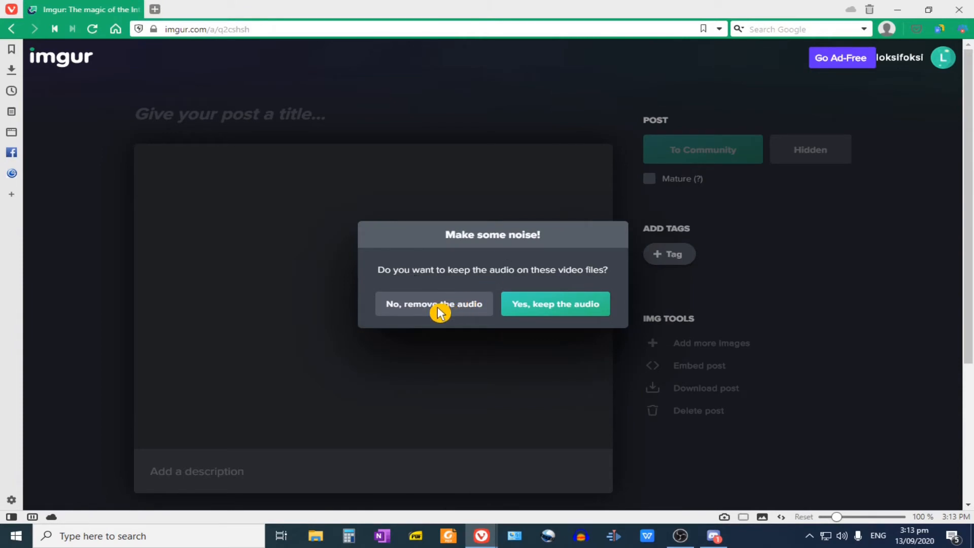
Choose 'No, remove the audio' so the video uploads silently to the post
click(433, 303)
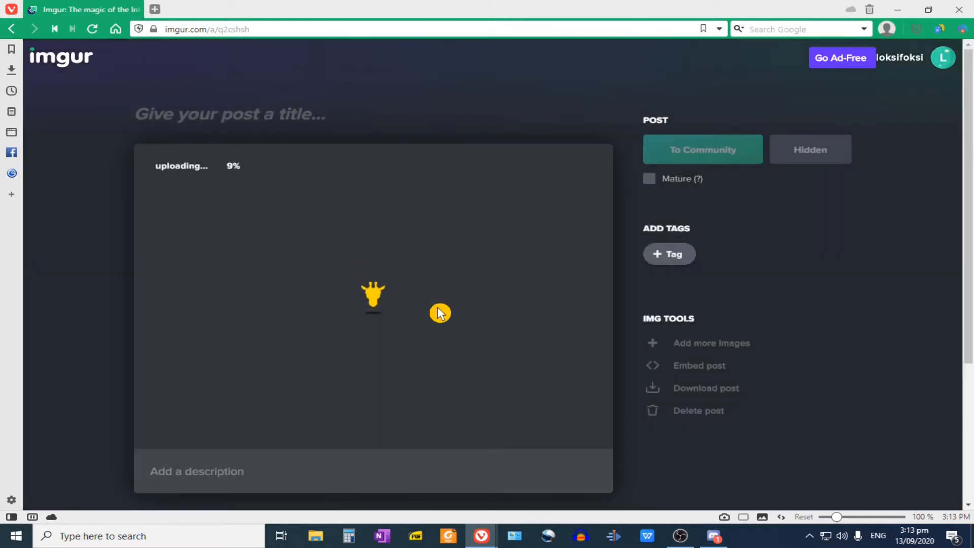
mouse_move(470, 223)
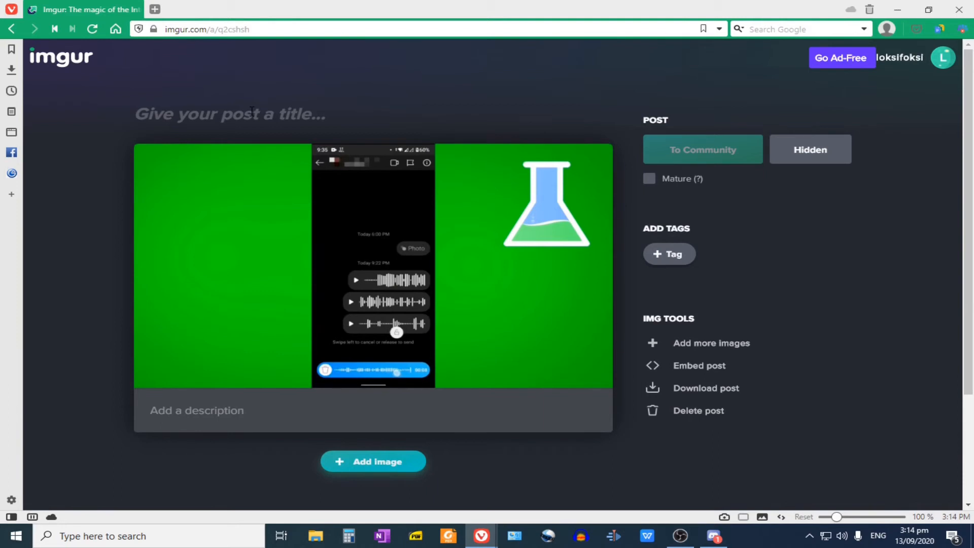
Title the post 'hihihihihihi', publish it as Hidden and copy its share link
text(hihihihihihi)
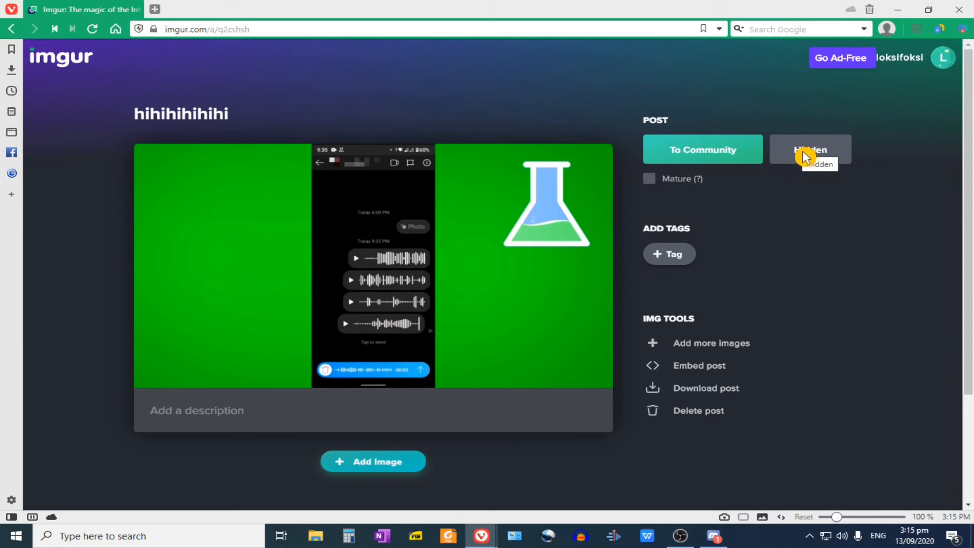
click(810, 149)
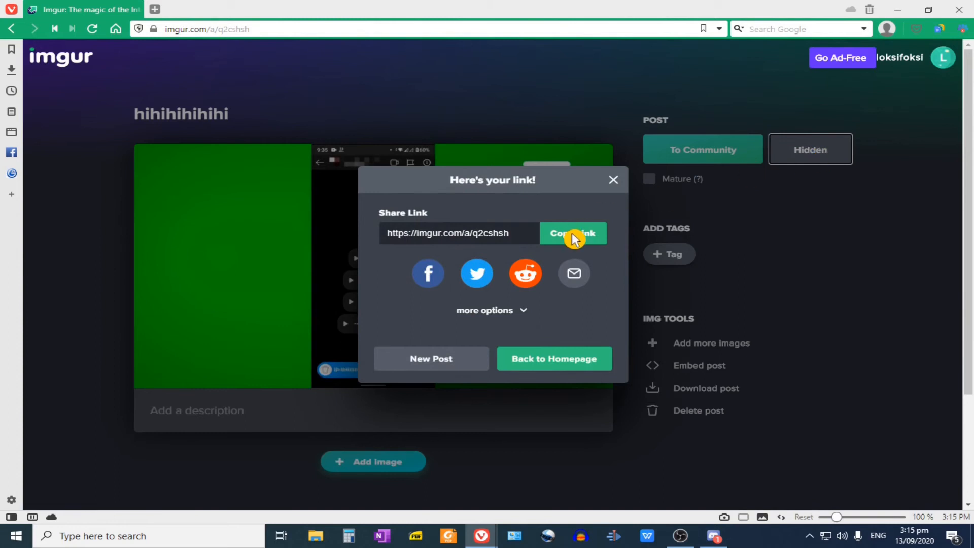
click(571, 233)
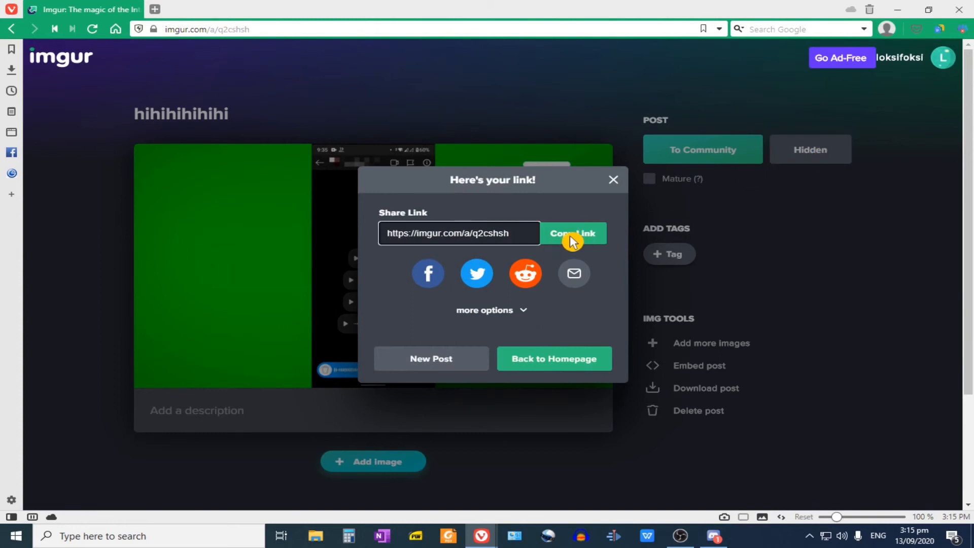
click(712, 536)
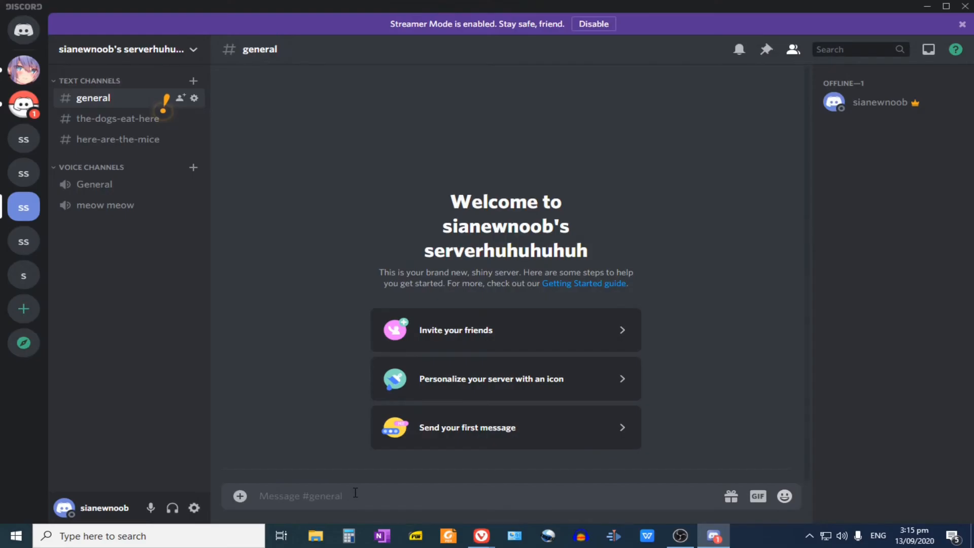
text(https://imgur.com/a/q2cshsh)
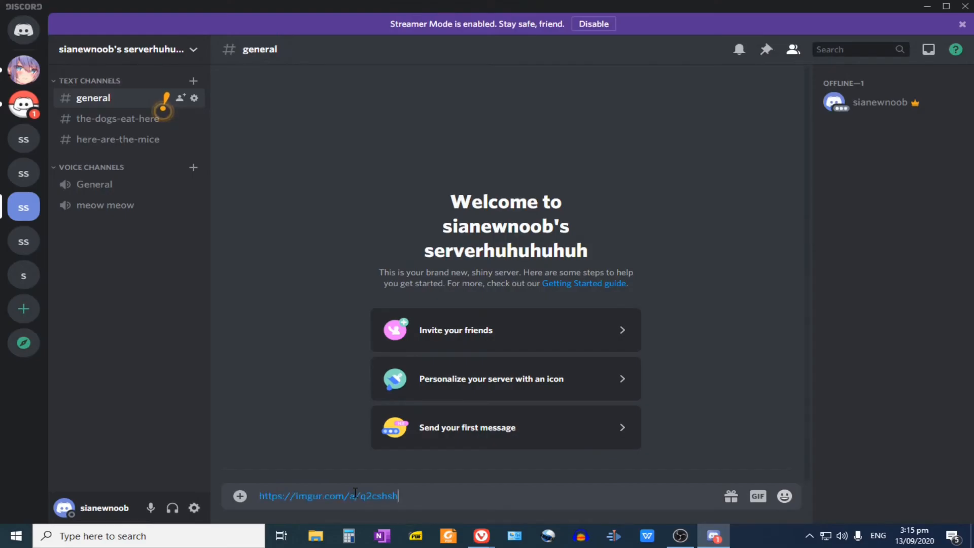
key(Enter)
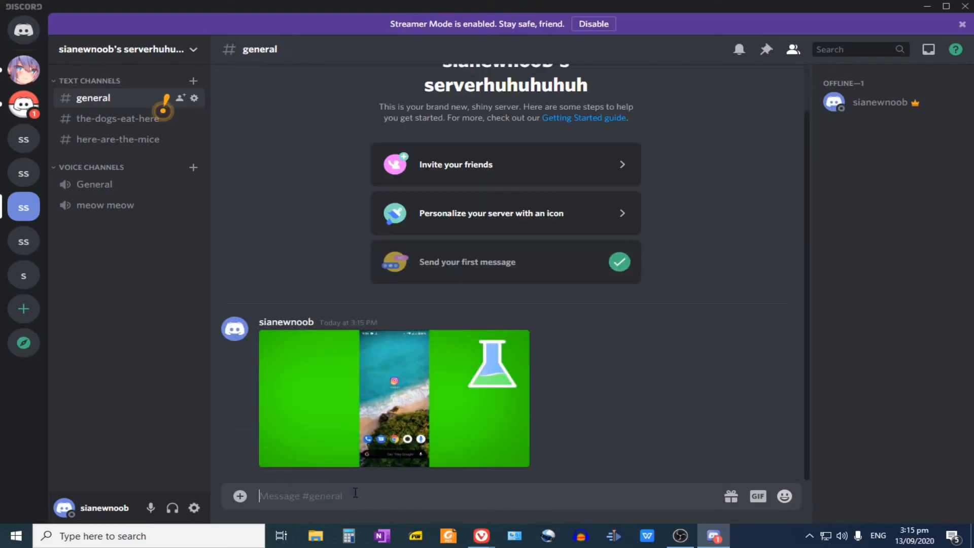